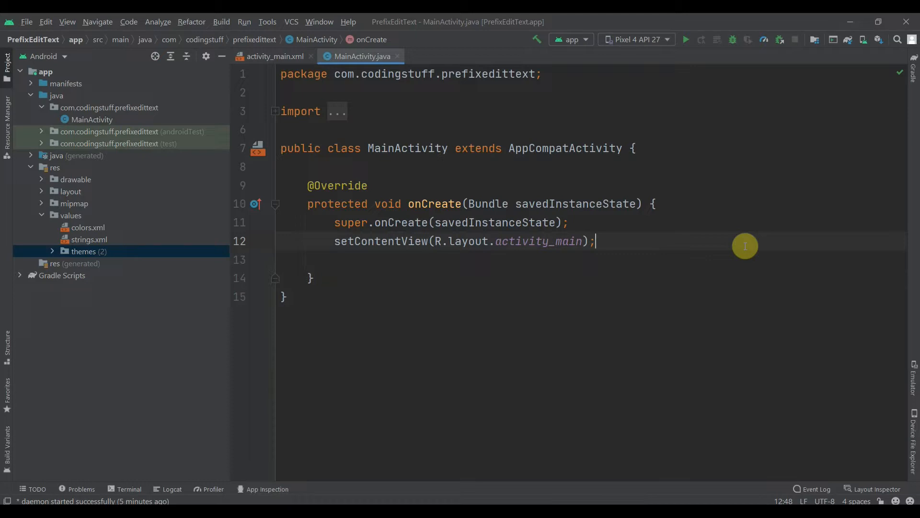
mouse_move(547, 370)
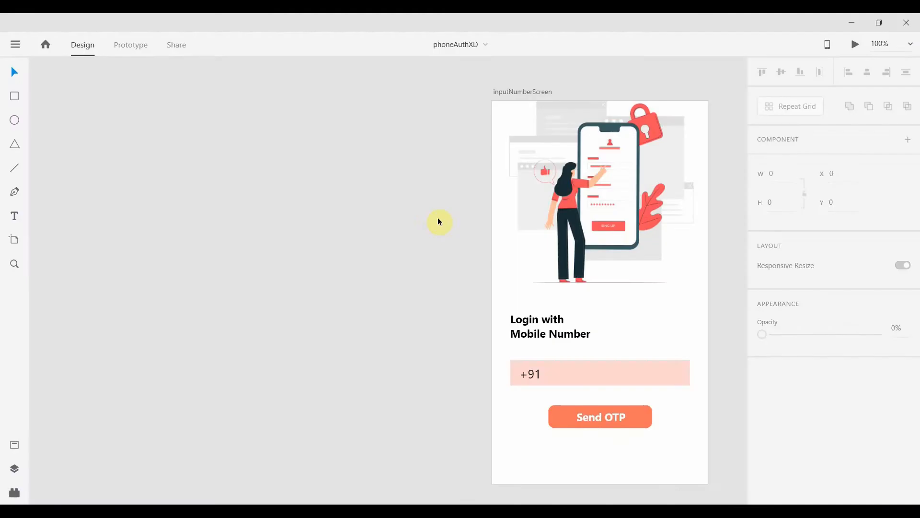
mouse_move(742, 281)
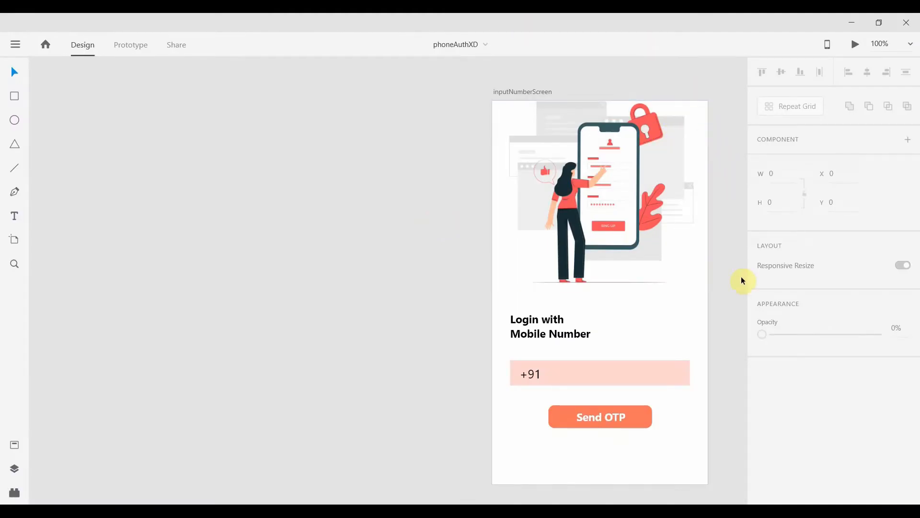
Add a com.google.android.material.textfield.TextInputLayout with match_parent width, wrap_content height and id textInputLayout
click(600, 373)
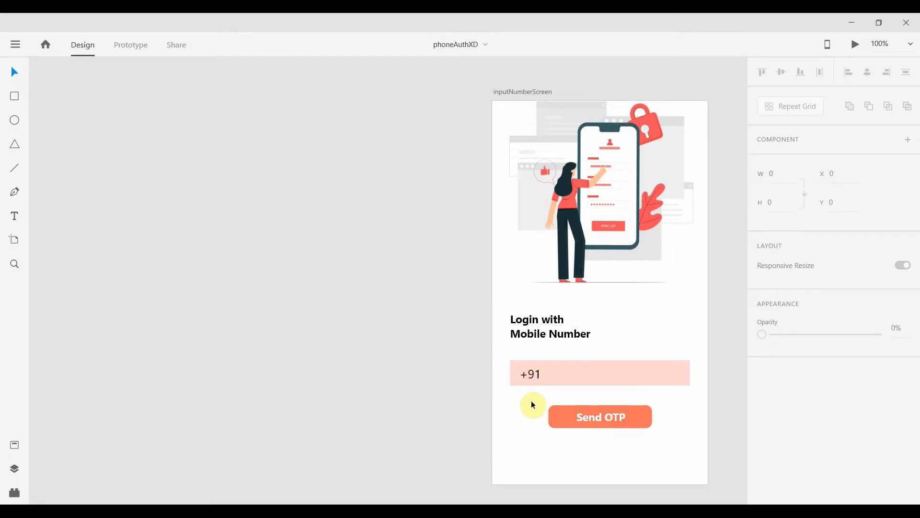
mouse_move(706, 340)
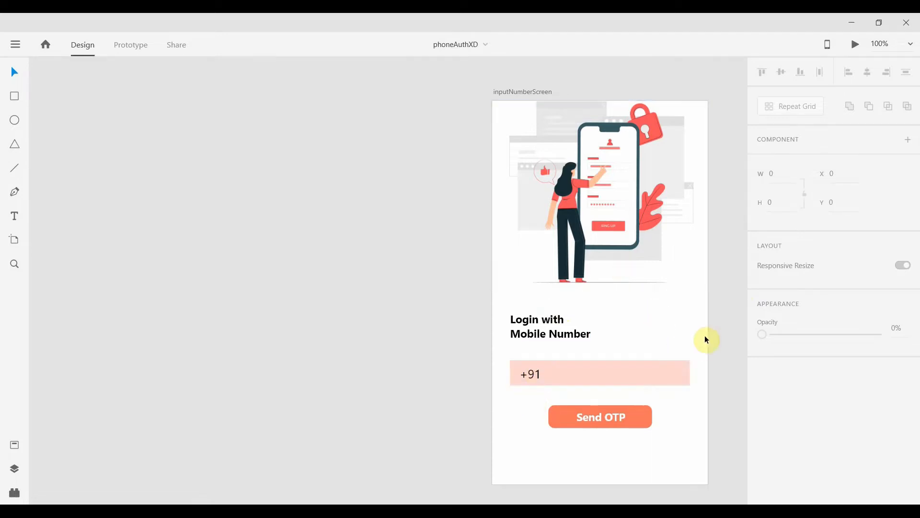
mouse_move(565, 351)
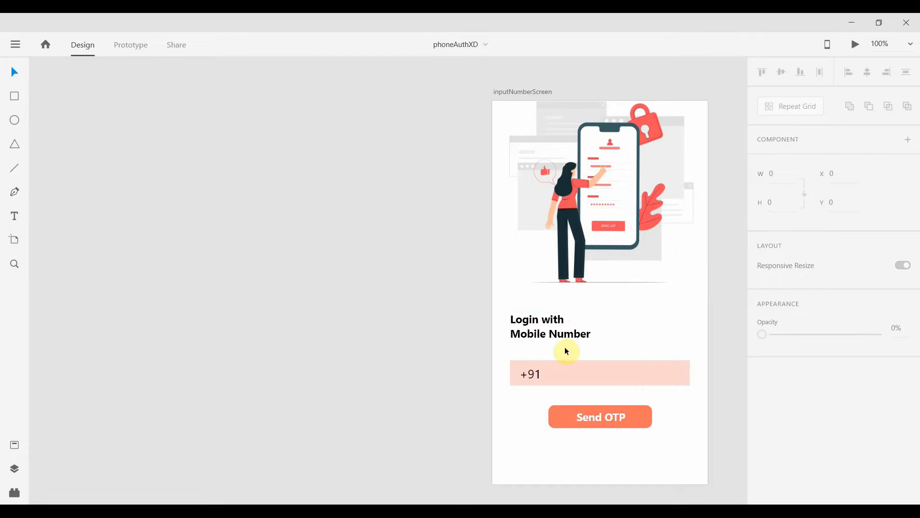
mouse_move(760, 337)
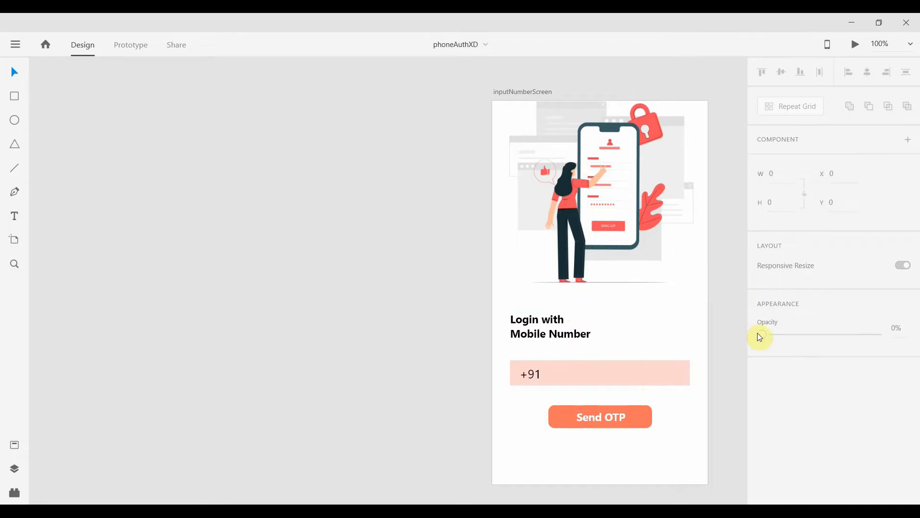
mouse_move(518, 351)
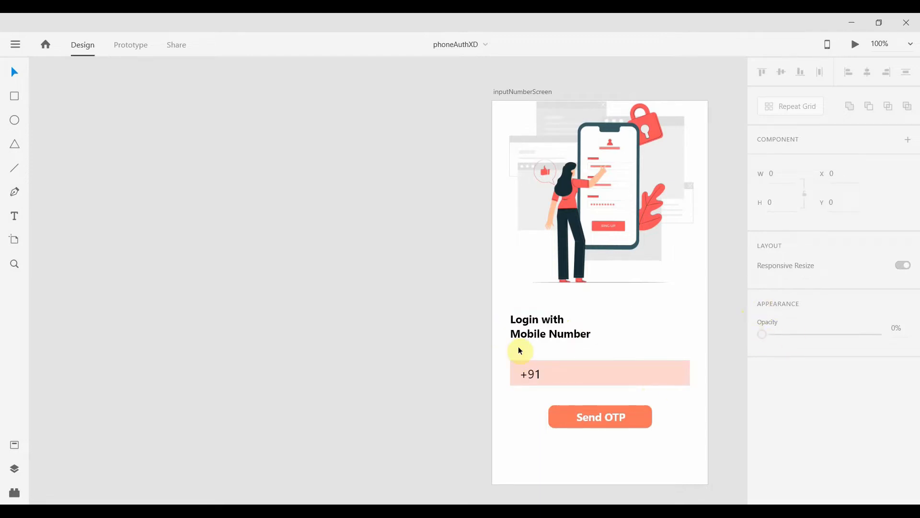
click(599, 373)
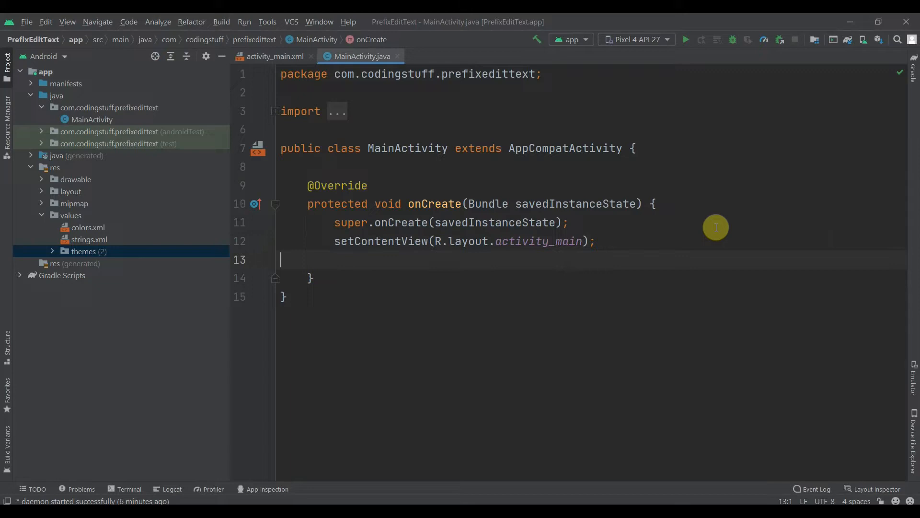
mouse_move(606, 73)
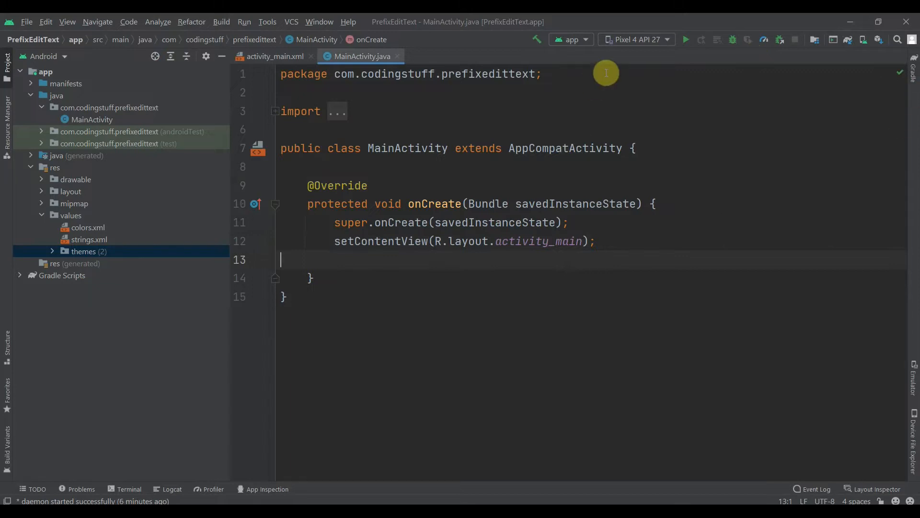
click(272, 56)
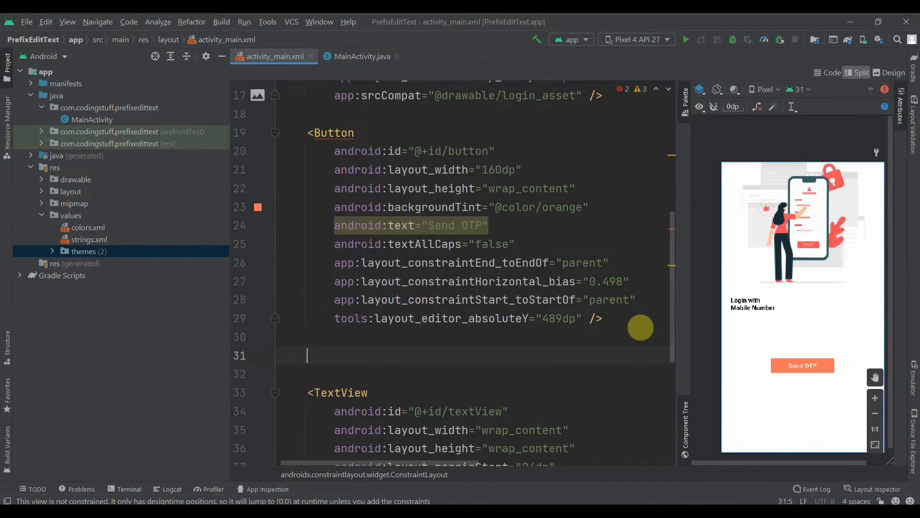
text(Tex)
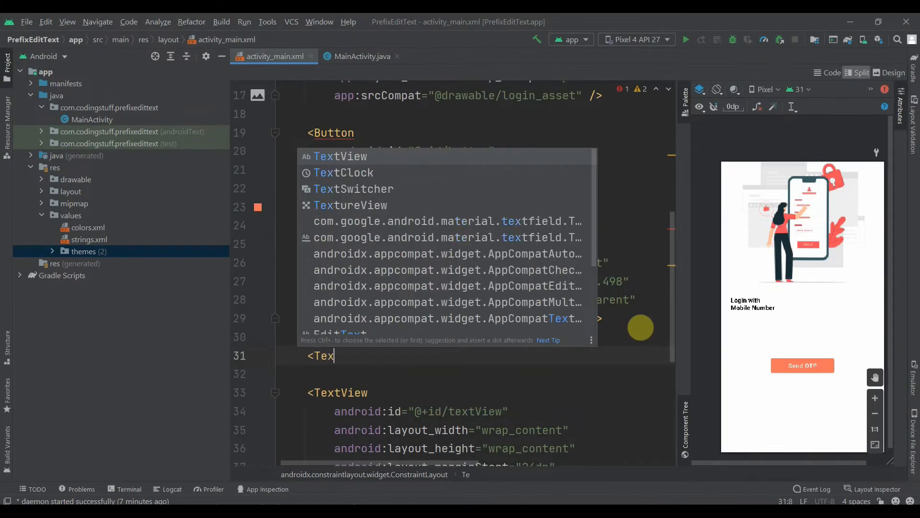
text(tIn)
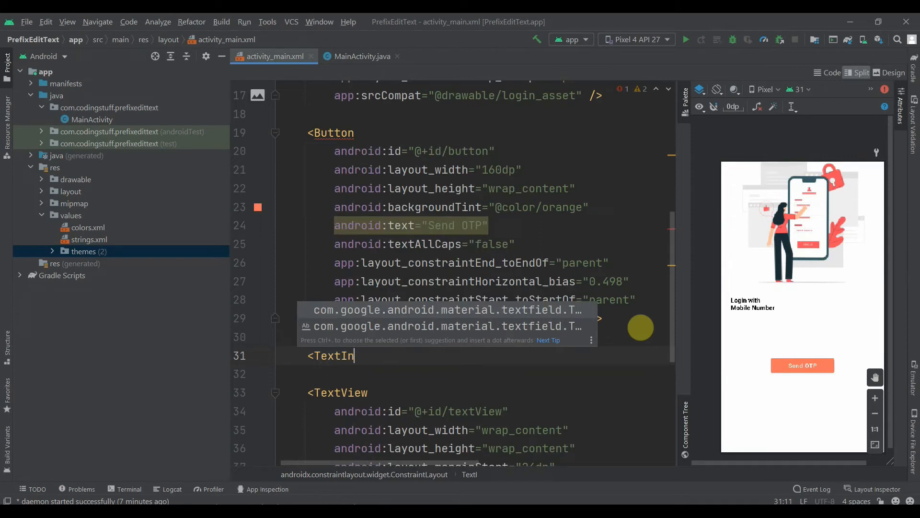
text(p)
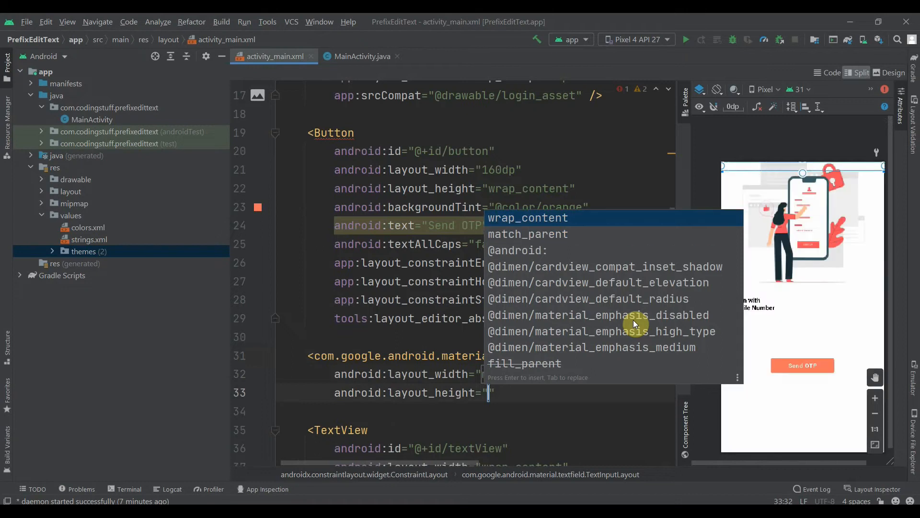
text(id:id="@+id/textInputL)
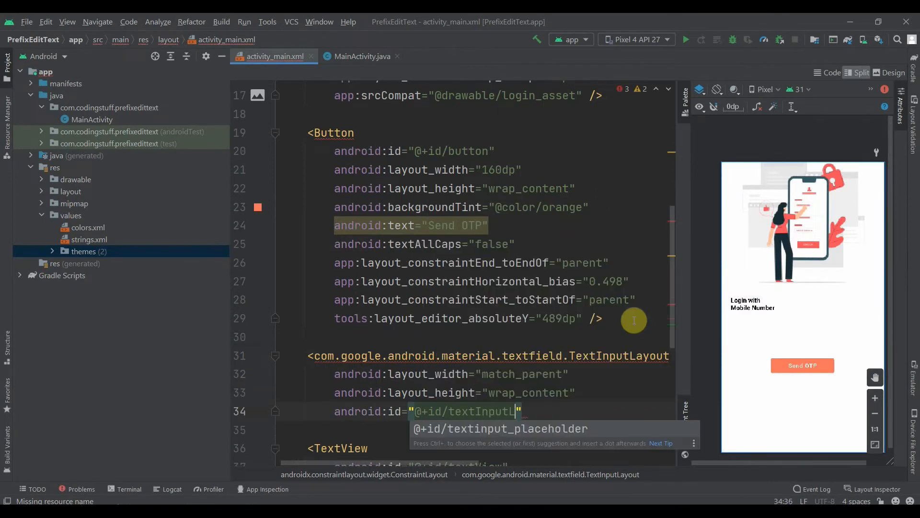
text(ayout)
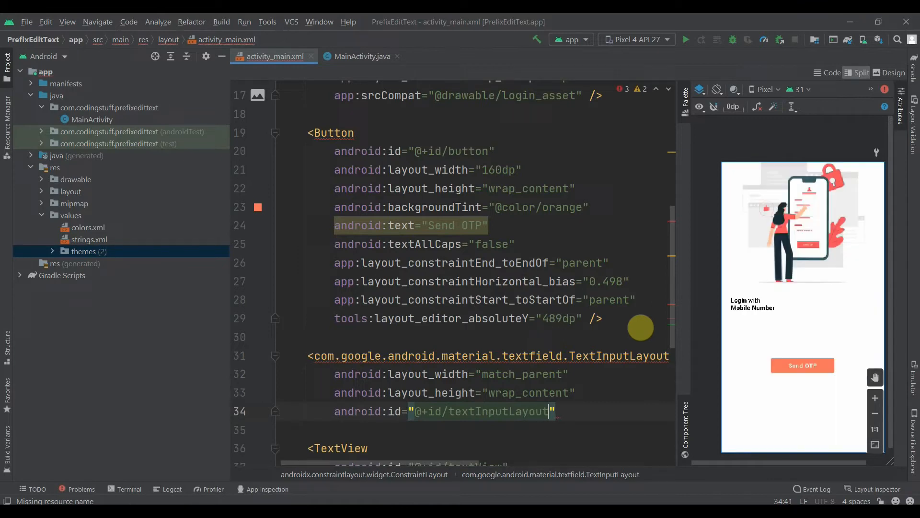
text(prefixText="+)
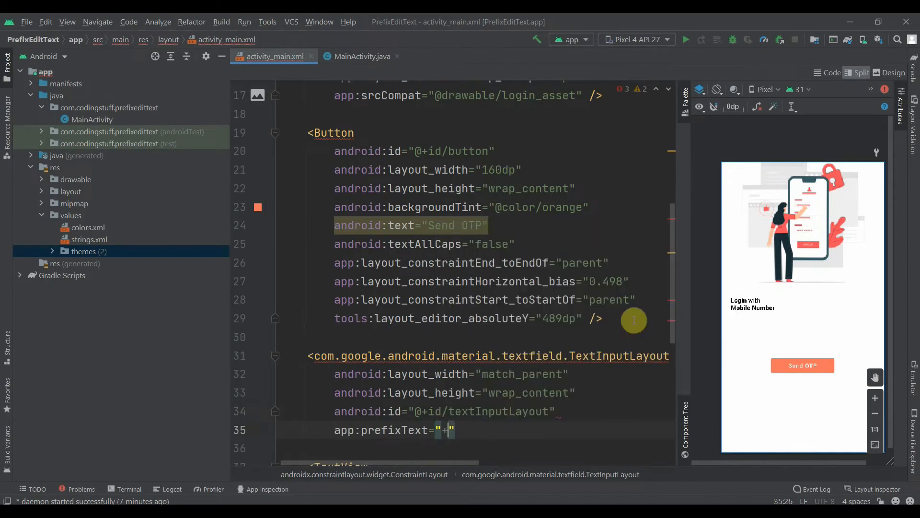
text(91)
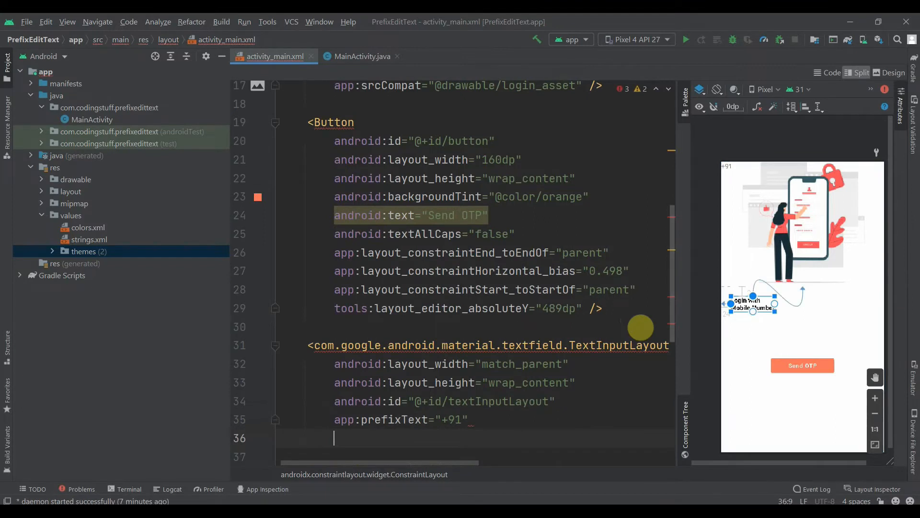
text(app:prefixTextColor="b)
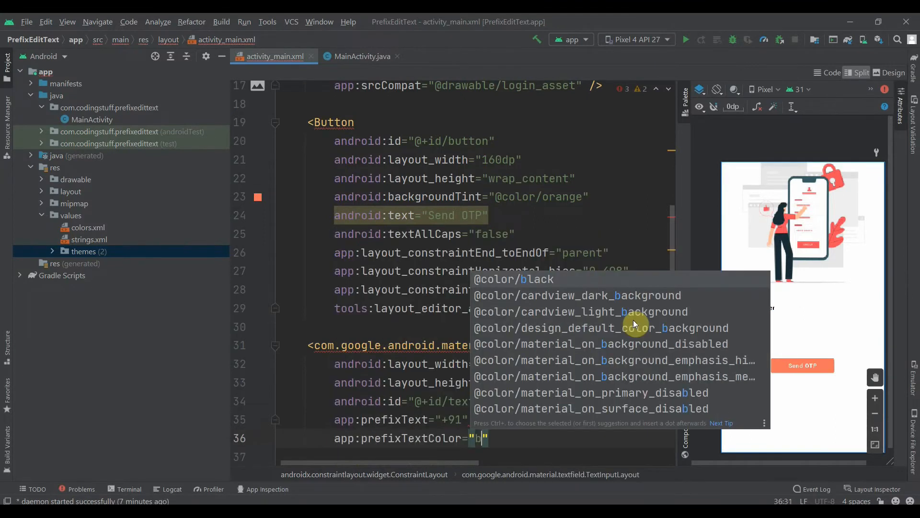
click(512, 279)
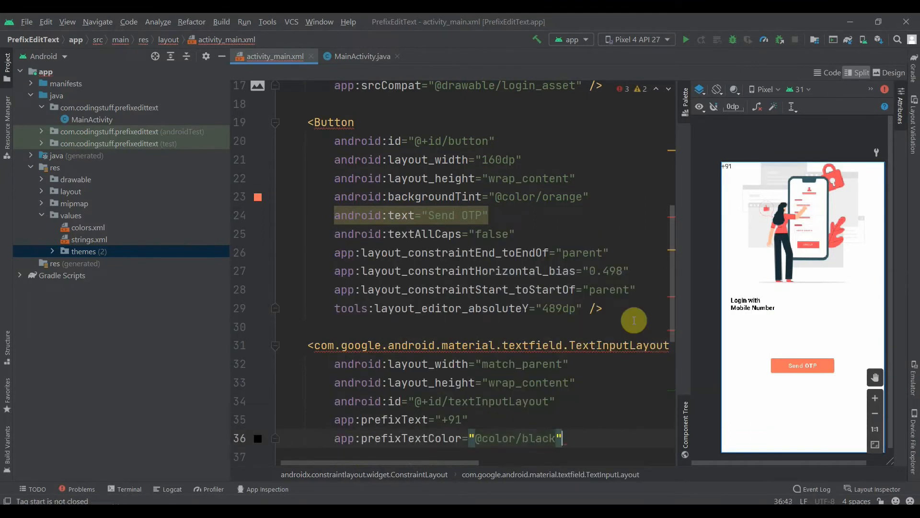
Add a TextInputEditText with its size attributes and an id inside the TextInputLayout
text(<)
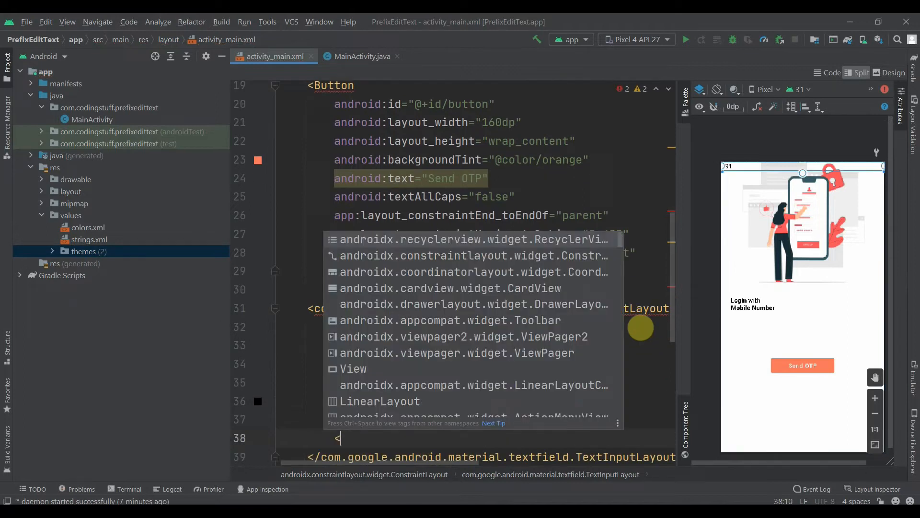
text(Text)
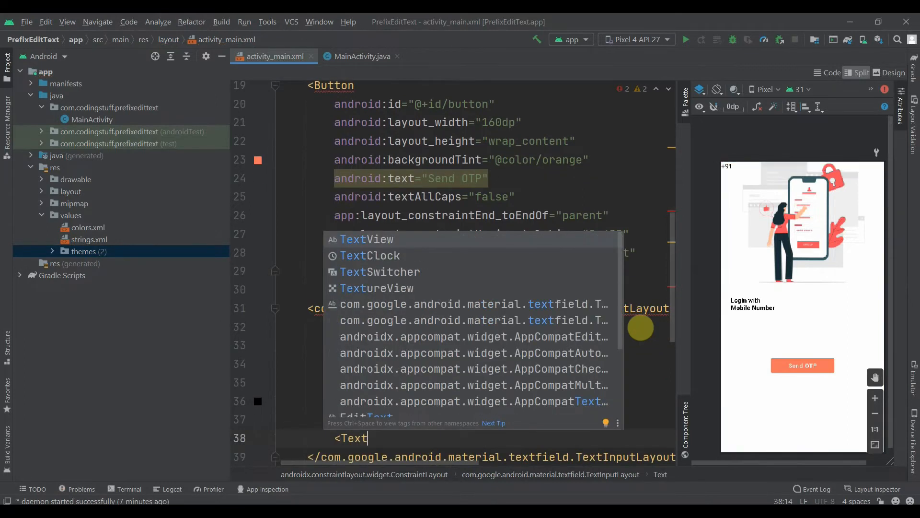
text(IN)
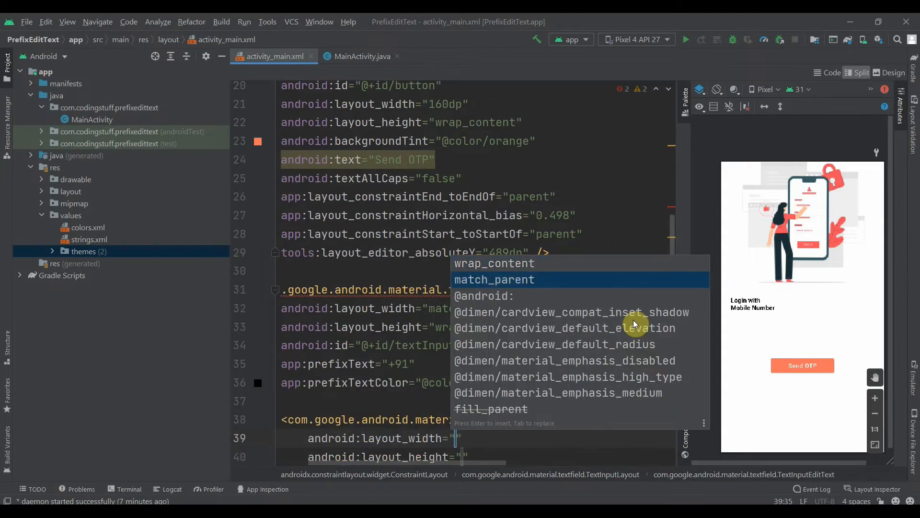
key(Enter)
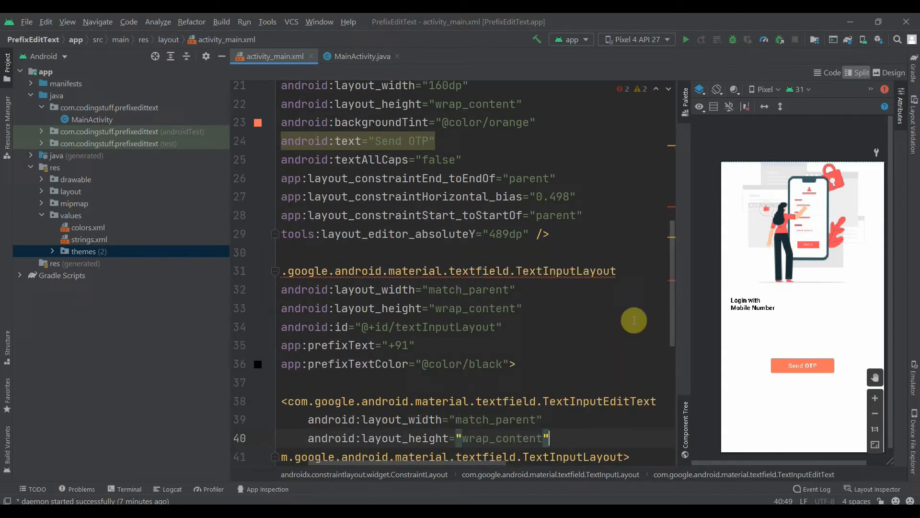
text(i)
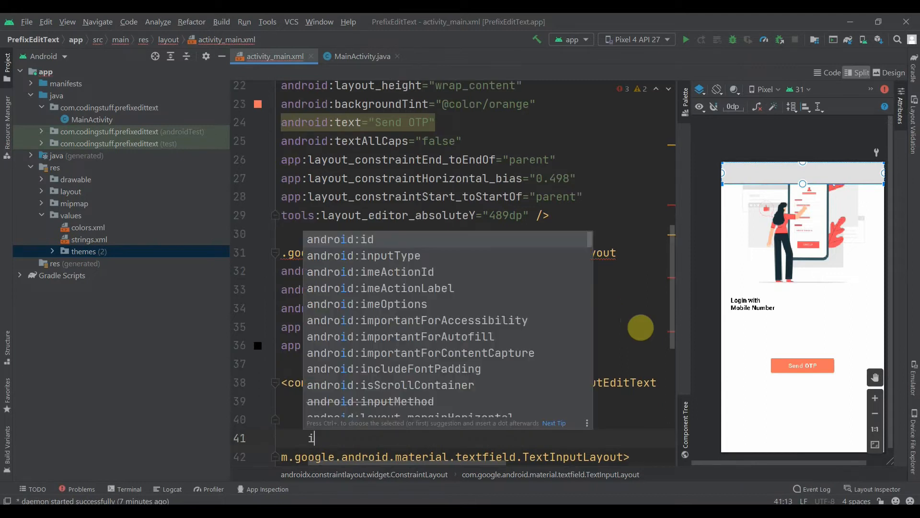
text(android:id="@+id/textInpu)
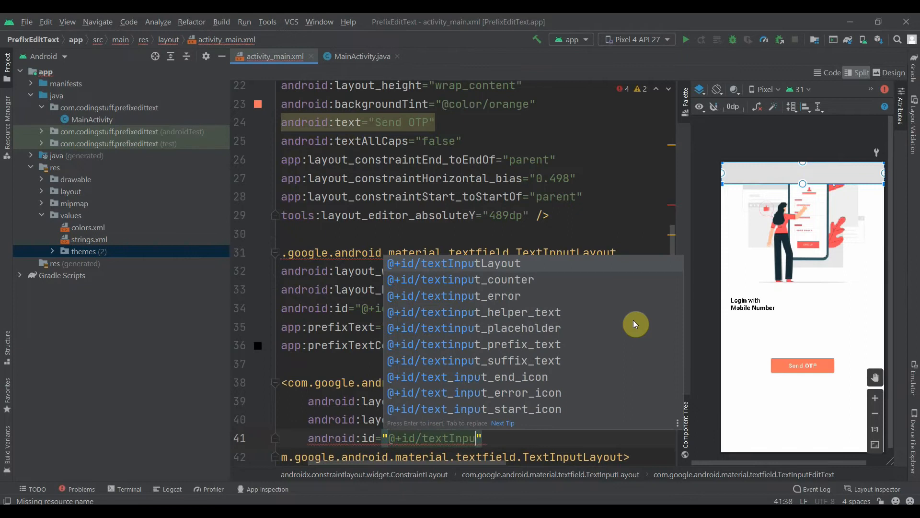
text(EditText)
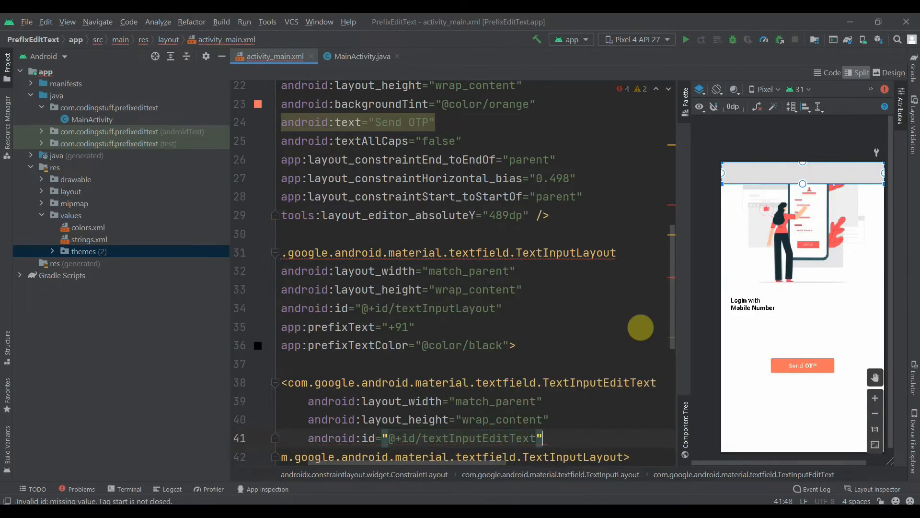
Give the edit text a light_orange background, phone inputType and maxLength 10
text(background="@color/light_orange")
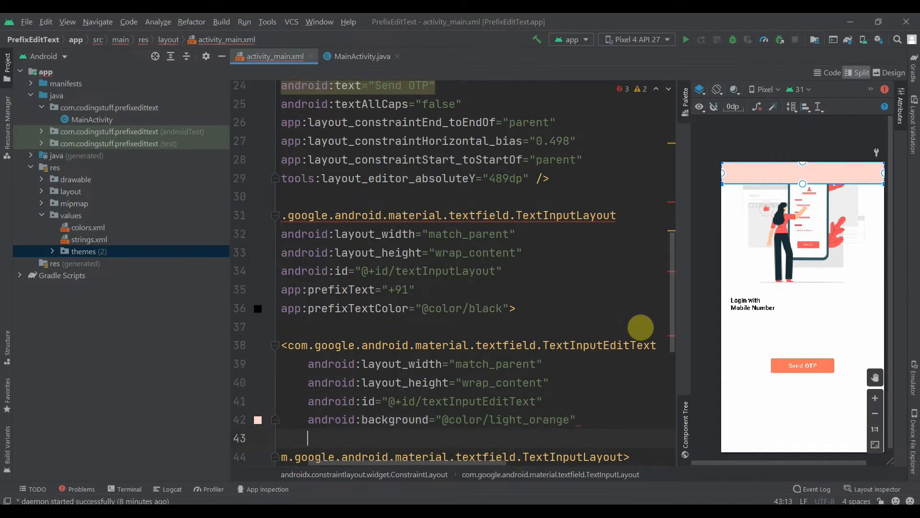
text(inputType="phone")
text(android:maxLength="10"/>)
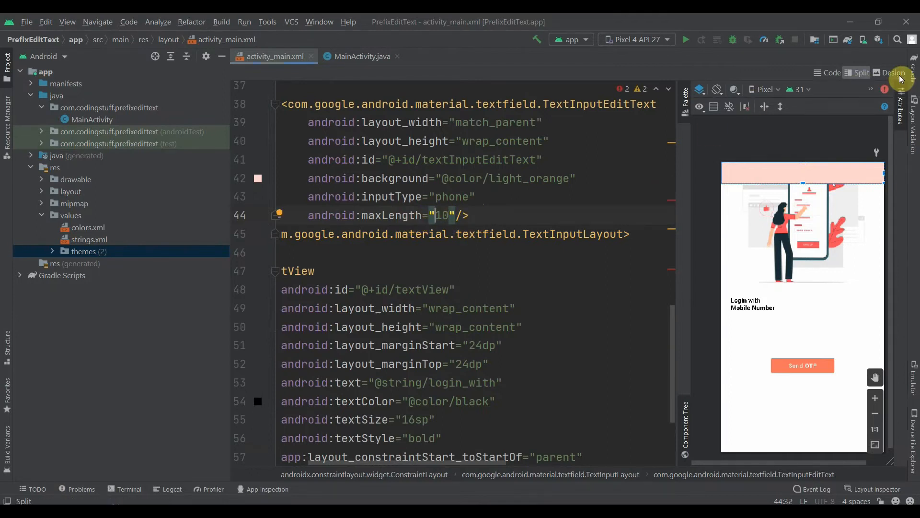
In Design view, constrain textInputLayout with 16dp top and end margins
click(891, 71)
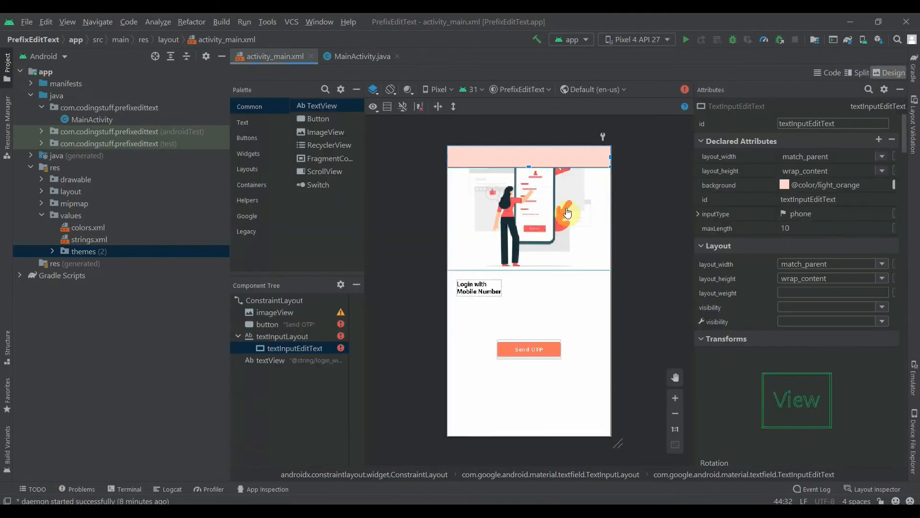
click(281, 336)
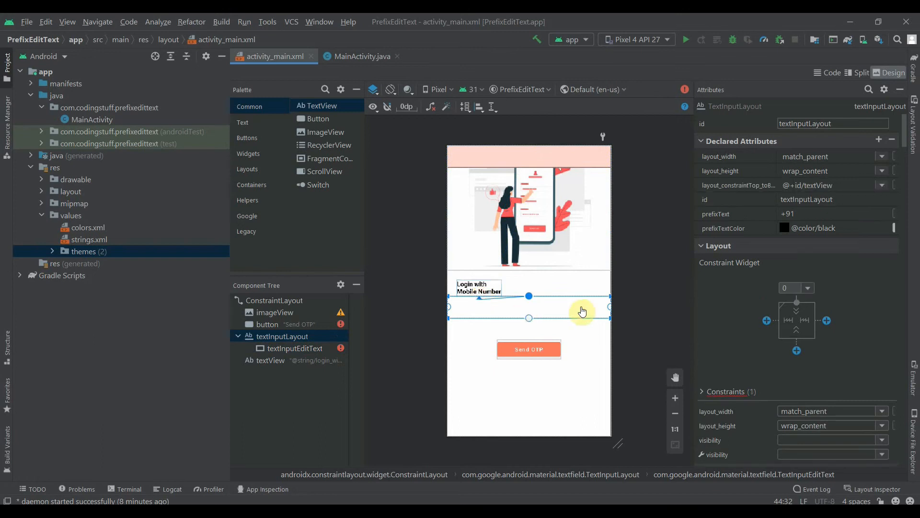
click(793, 288)
text(16)
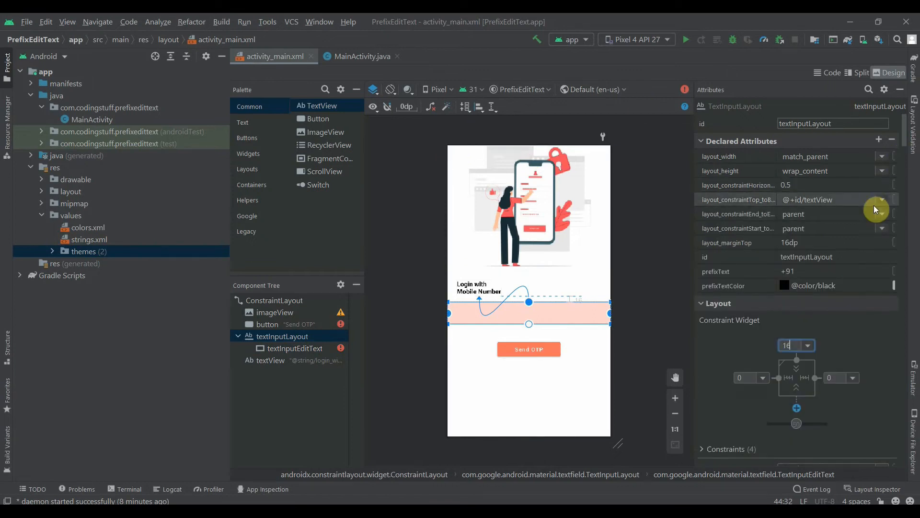
click(846, 378)
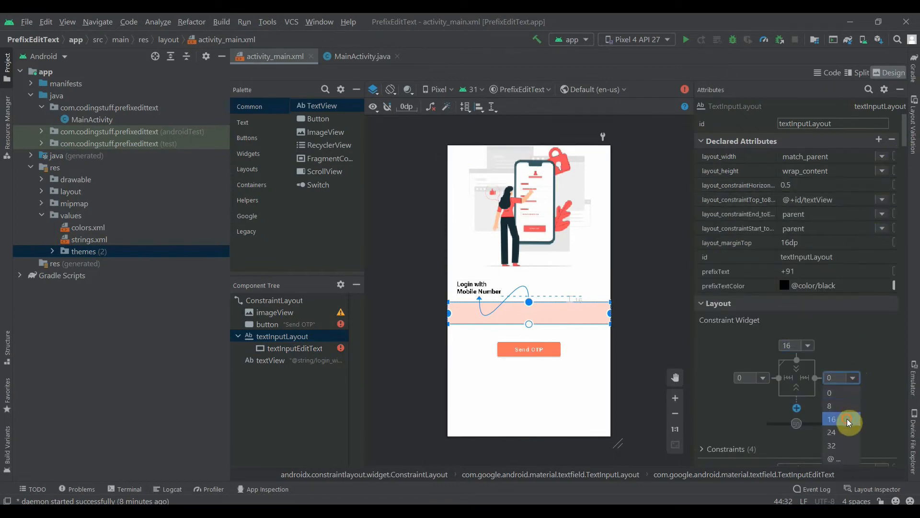
click(832, 419)
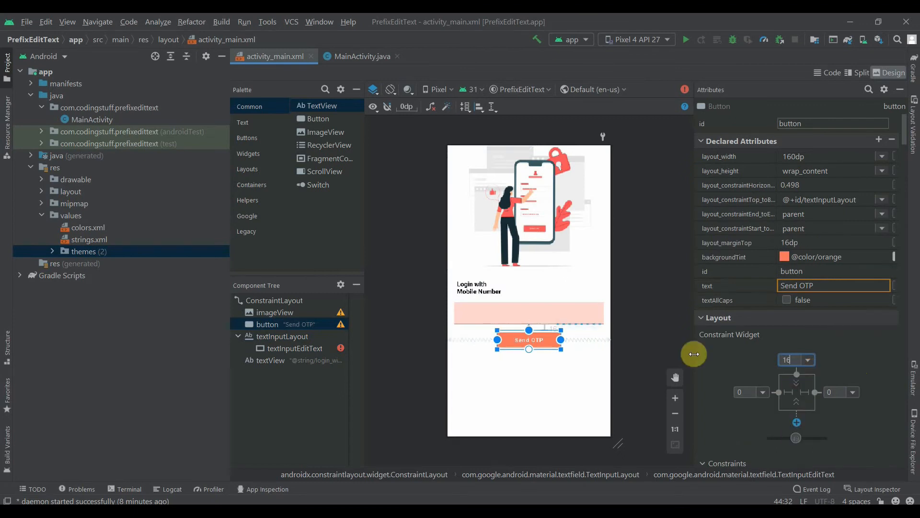
Constrain the Send OTP button below the phone field and check the resulting margins
click(806, 360)
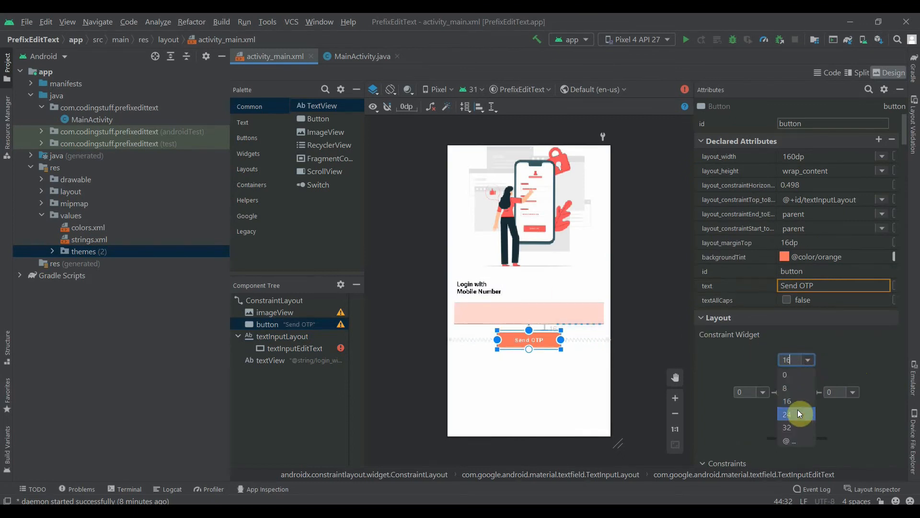
click(592, 199)
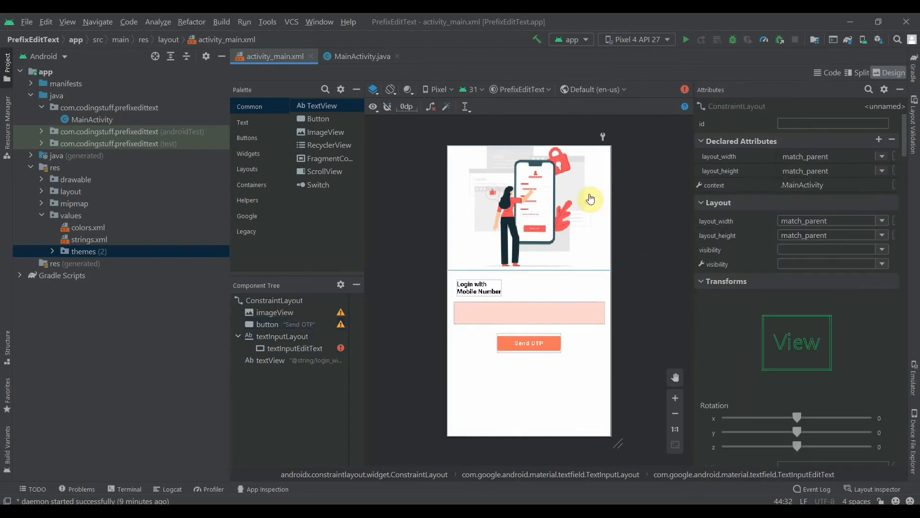
click(529, 312)
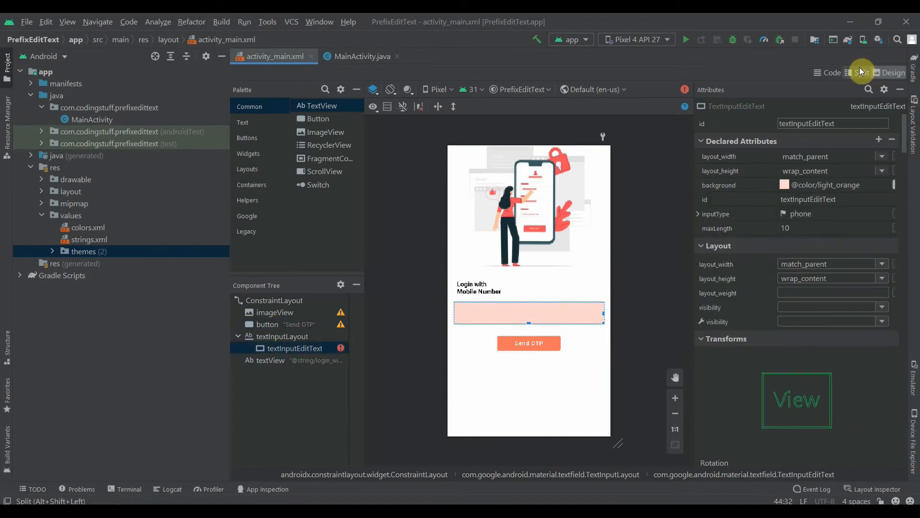
click(282, 336)
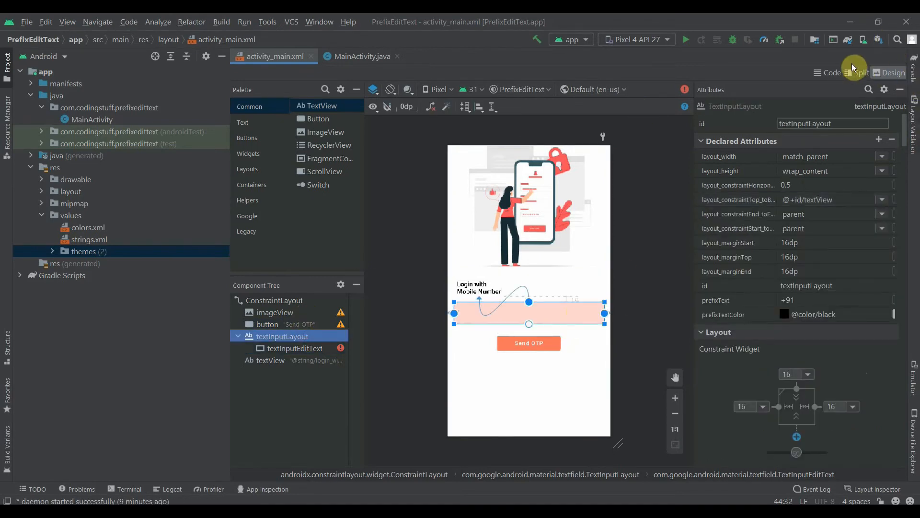
click(861, 72)
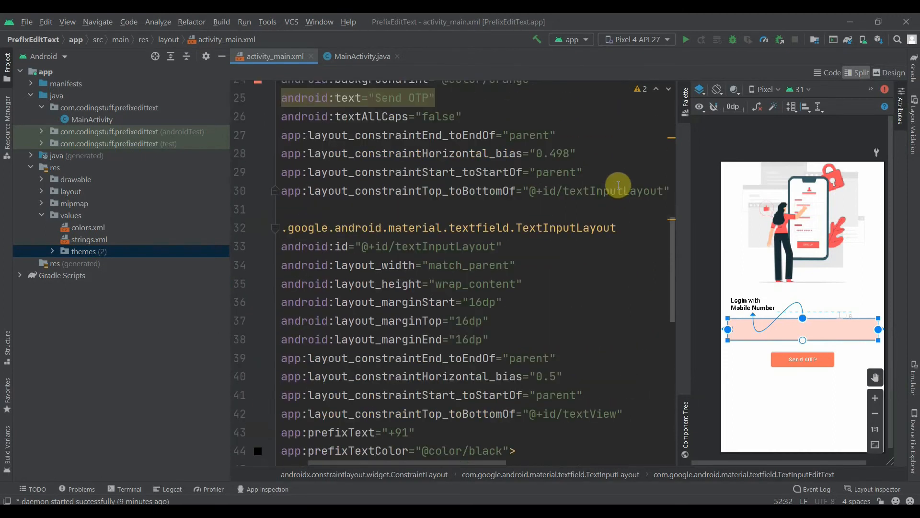
text(st)
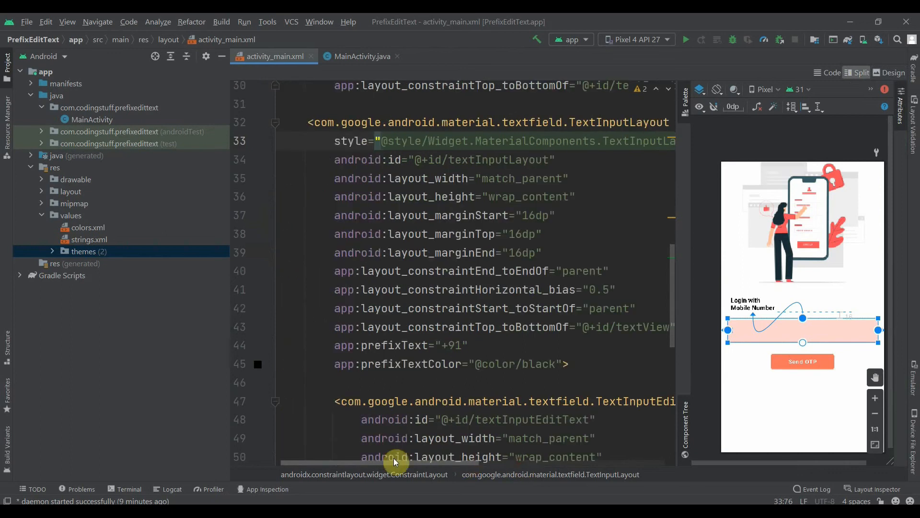
click(891, 71)
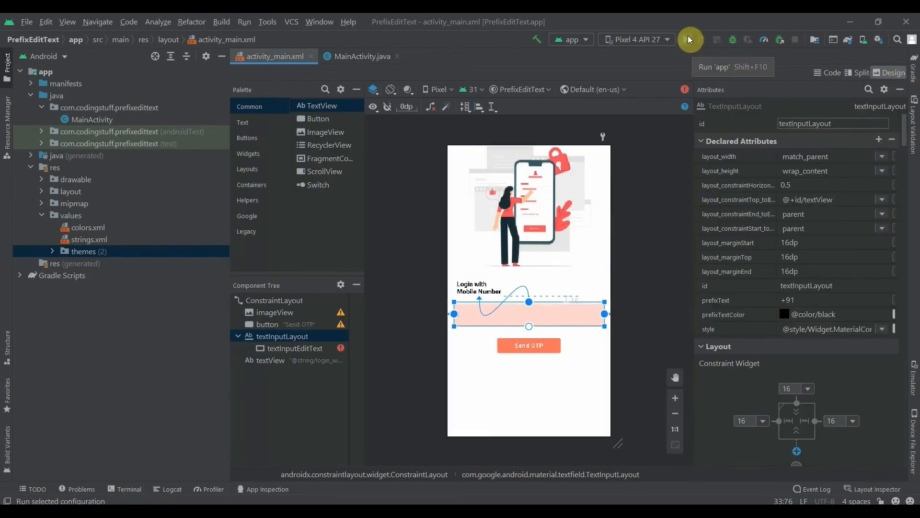
click(686, 39)
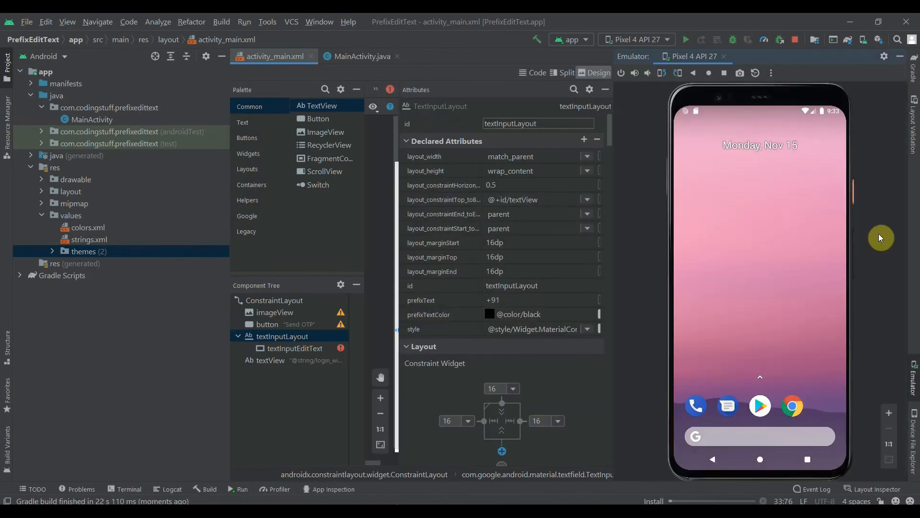
click(684, 39)
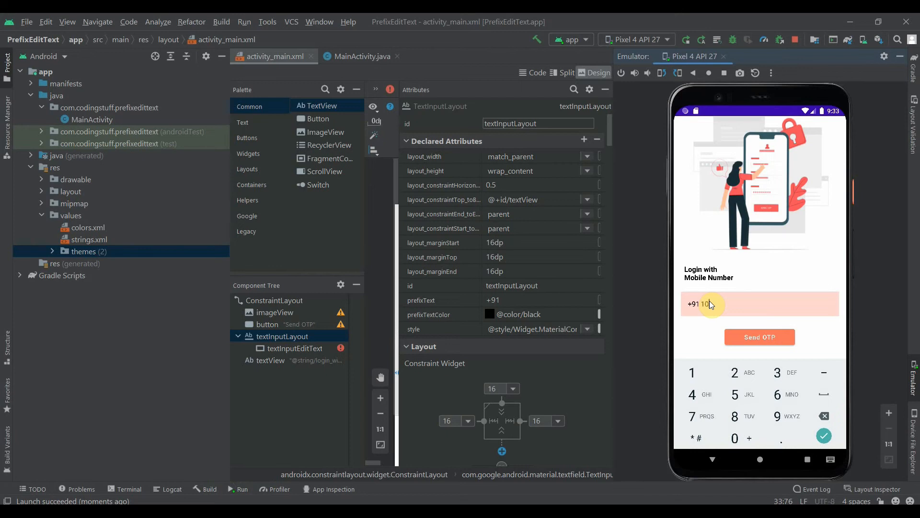
text(0101010)
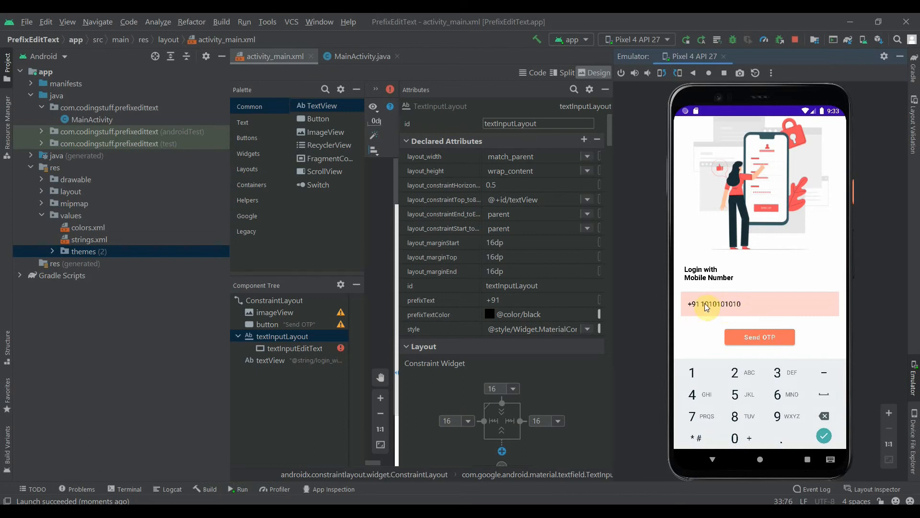
click(822, 435)
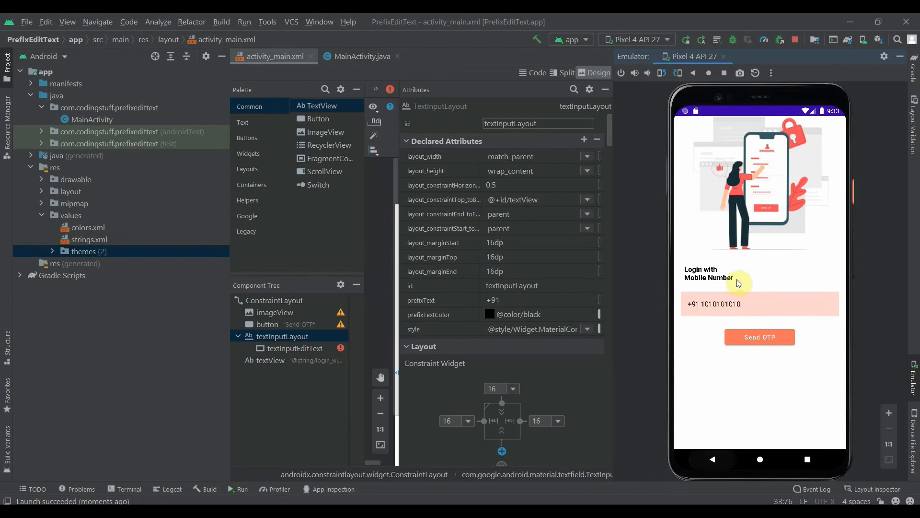
click(757, 304)
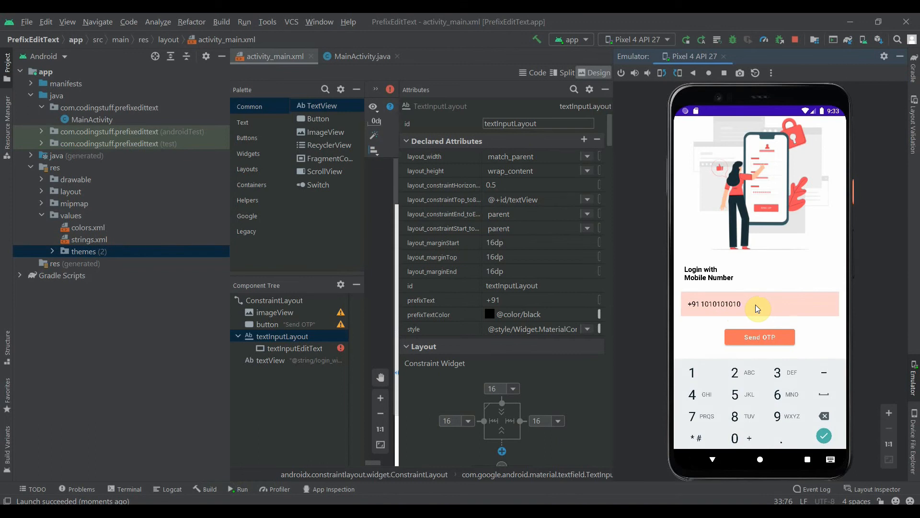
mouse_move(716, 464)
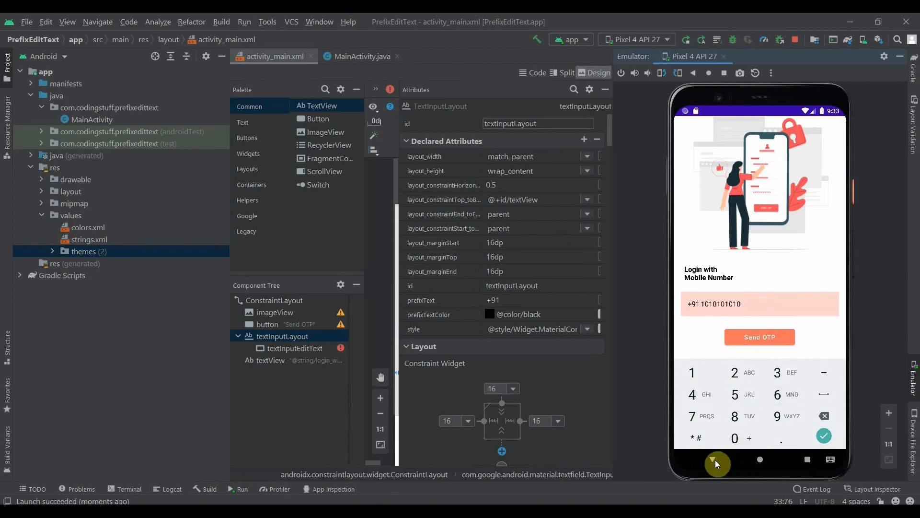
click(717, 460)
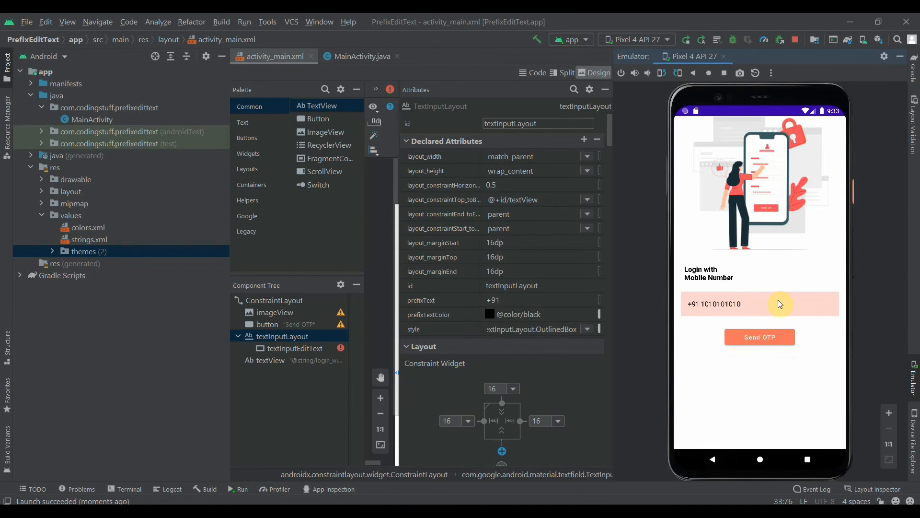
mouse_move(826, 276)
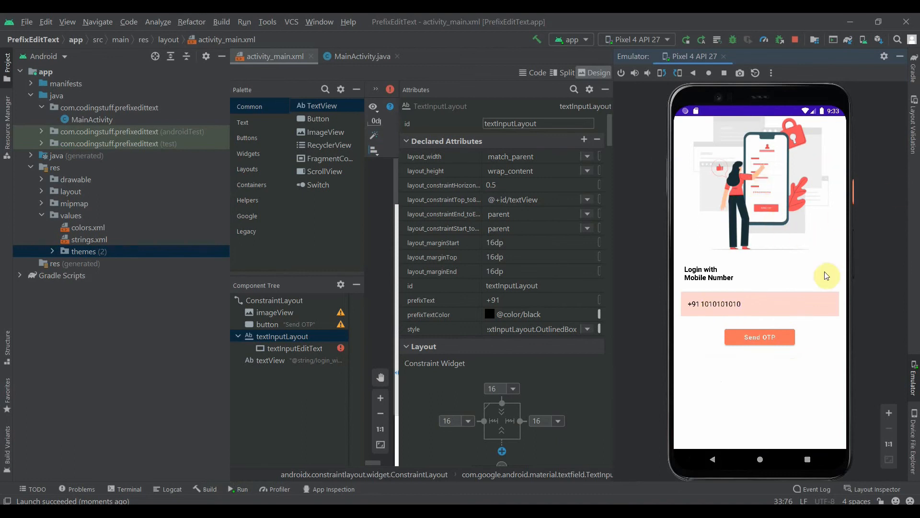
mouse_move(806, 151)
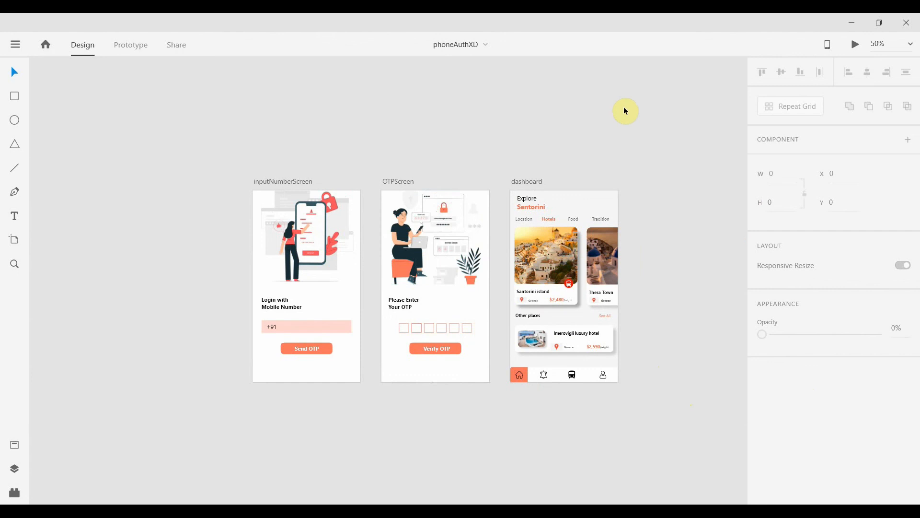
mouse_move(584, 154)
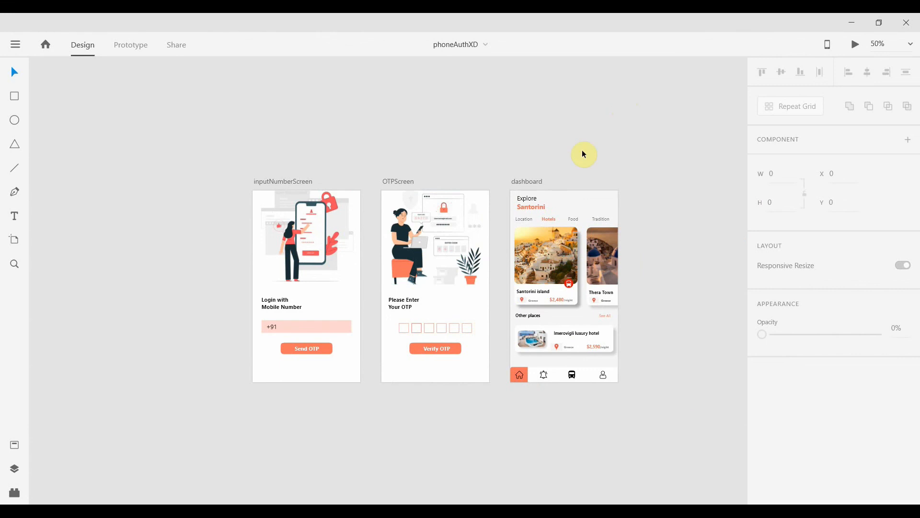